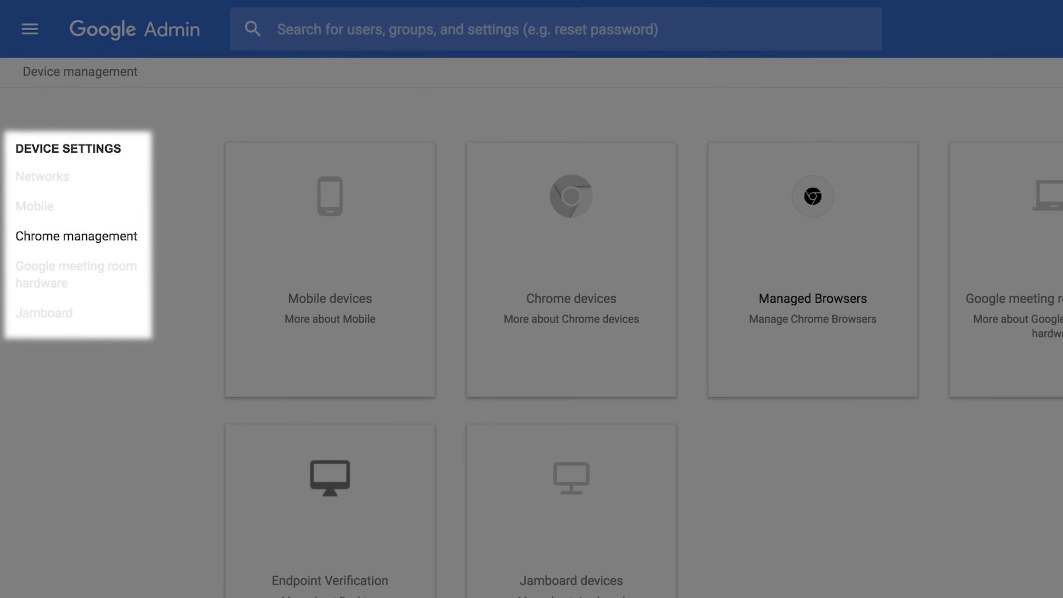
{"action": "left_click", "coordinate": [812, 298]}
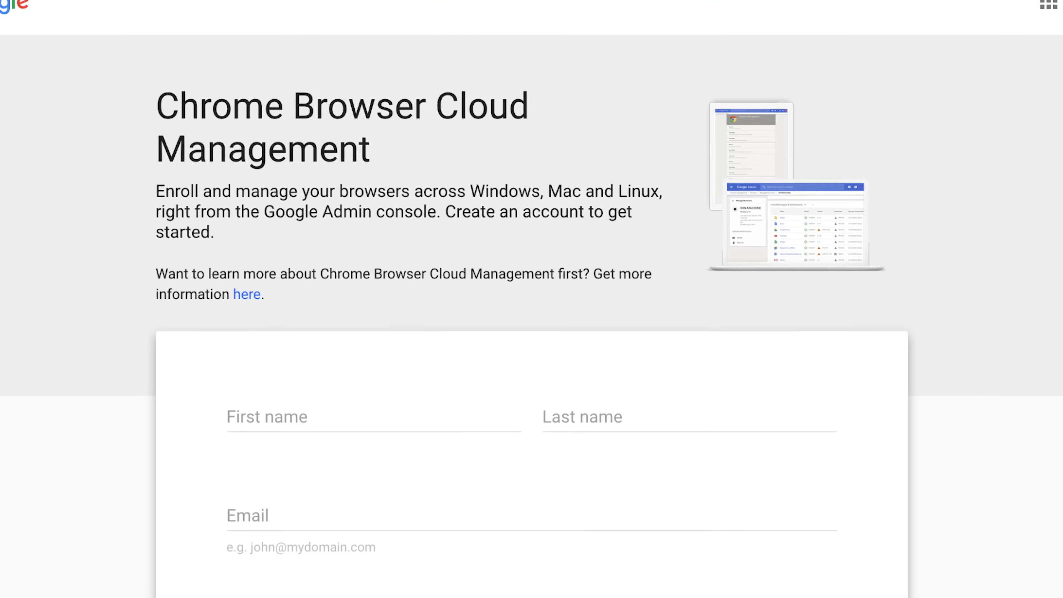
{"action": "type", "text": "Fletcher"}
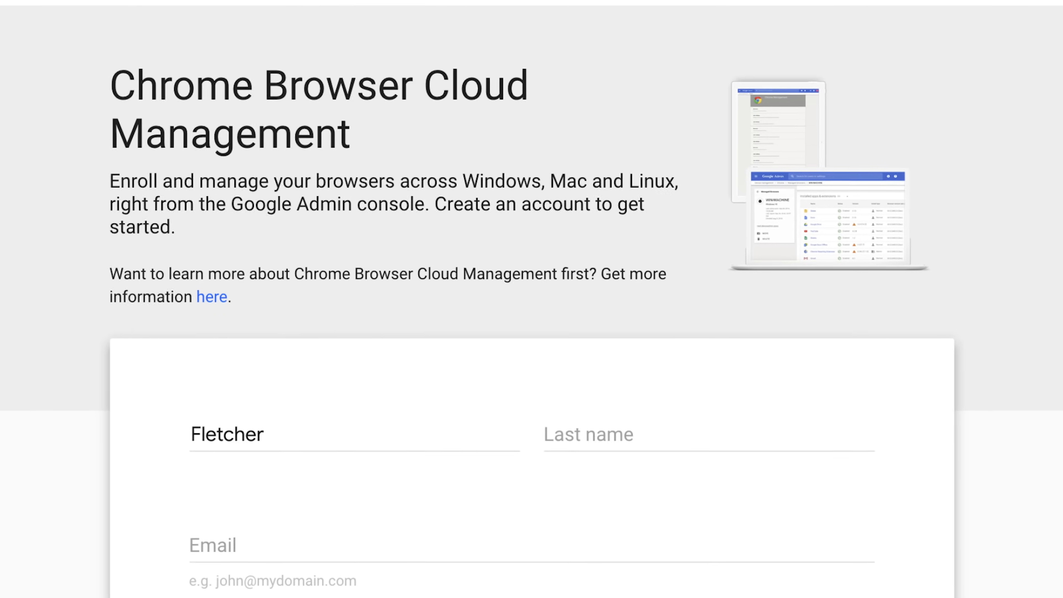
{"action": "type", "text": "Olive"}
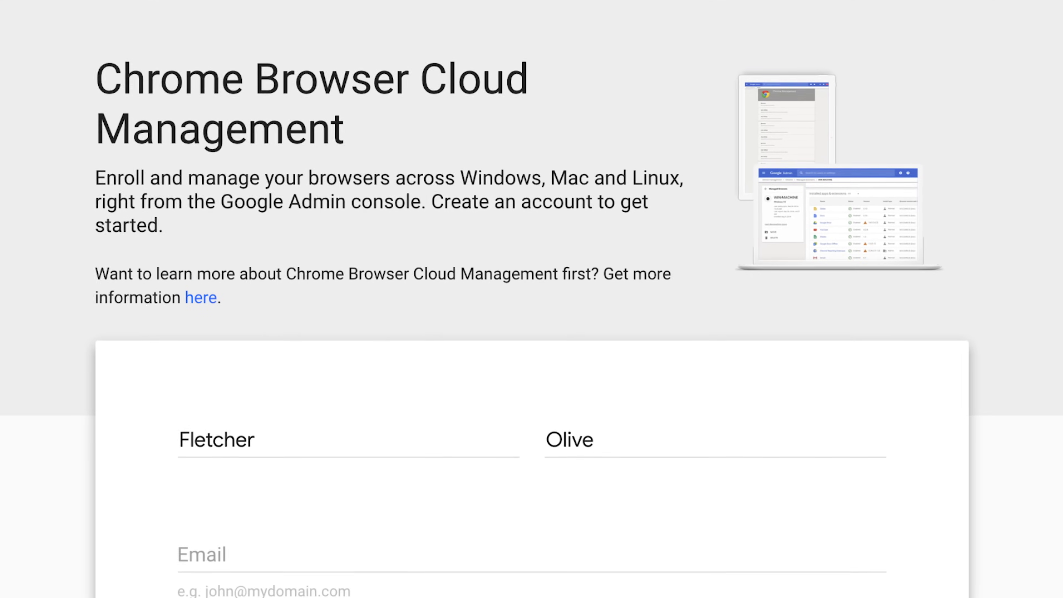